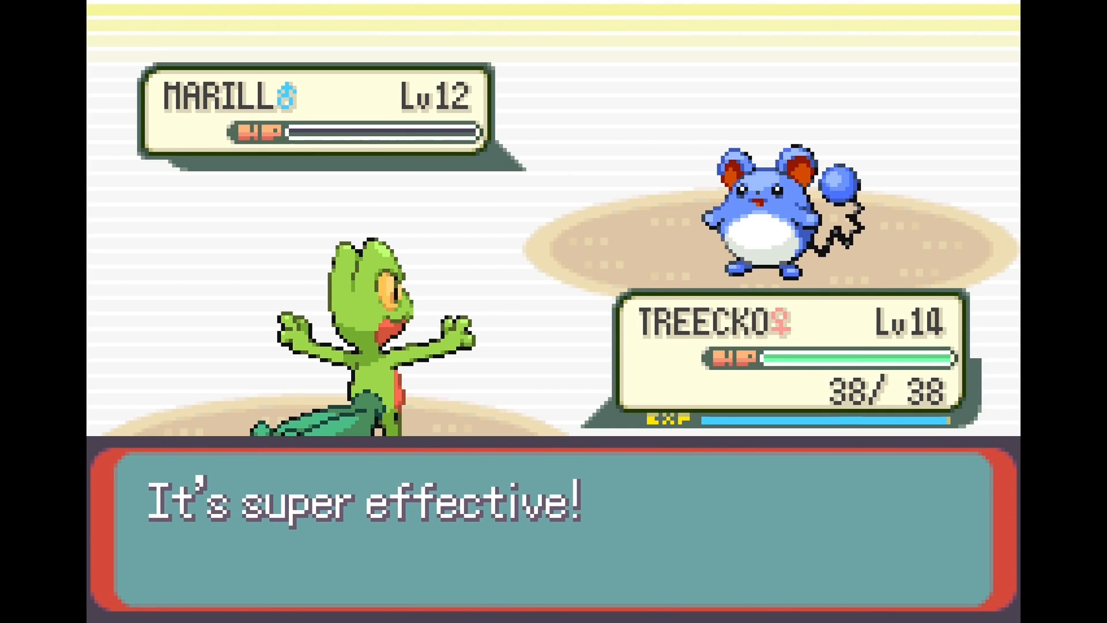
Step: Download the NO$GBA 3.05 zip from Emulator Zone's NO$GBA download section
key("enter")
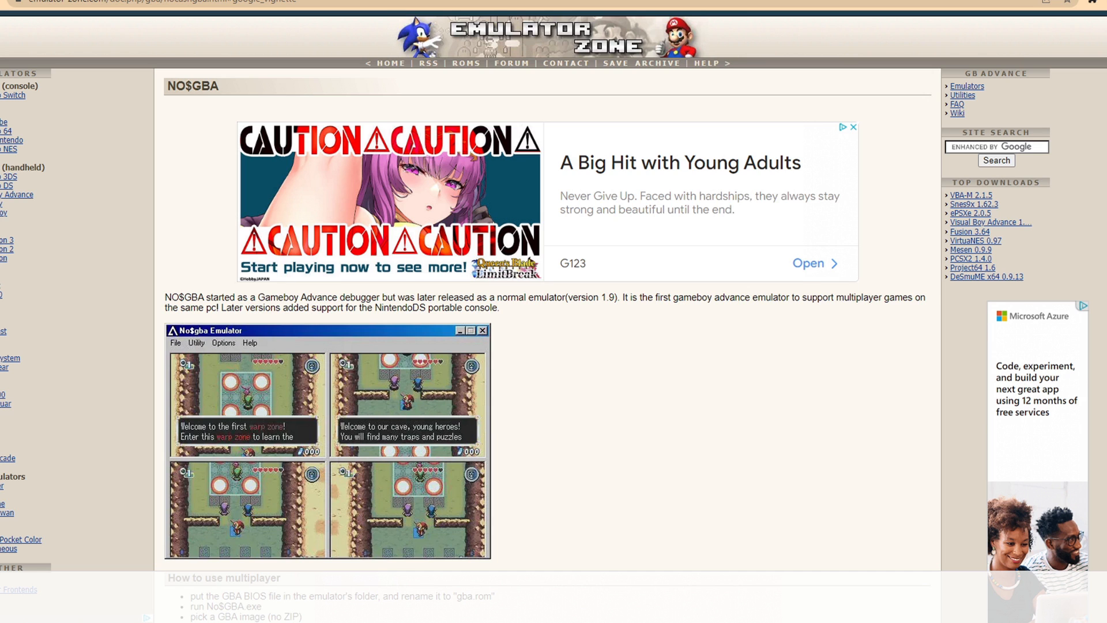
scroll("down", 3)
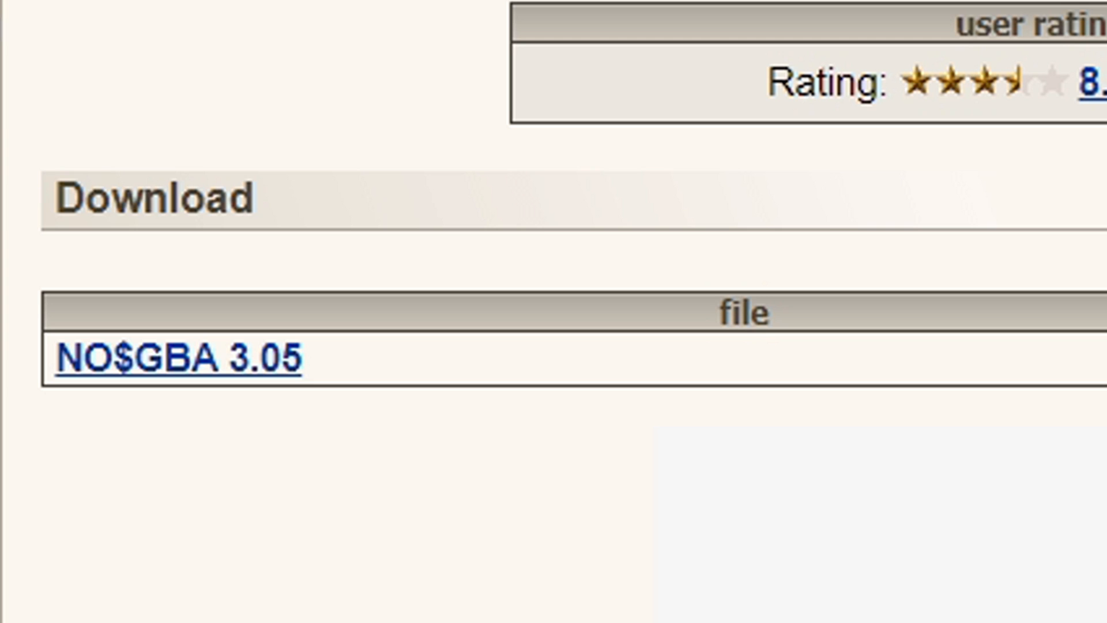
left_click(180, 356)
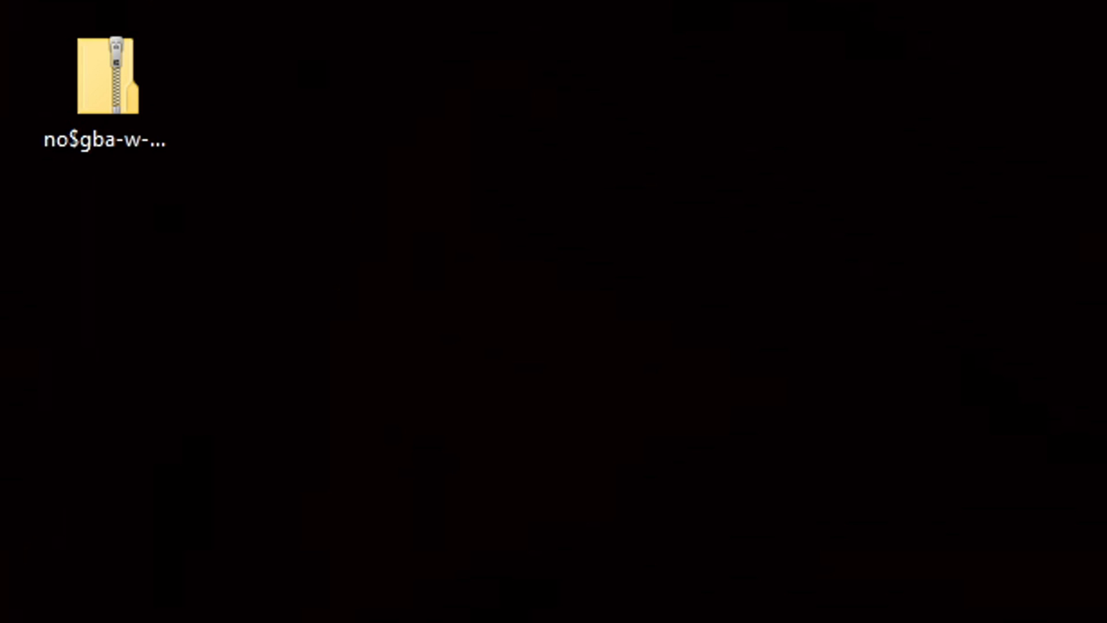
Step: Extract the NO$GBA zip with 7-Zip into a no$gba-w-305 folder
right_click(104, 78)
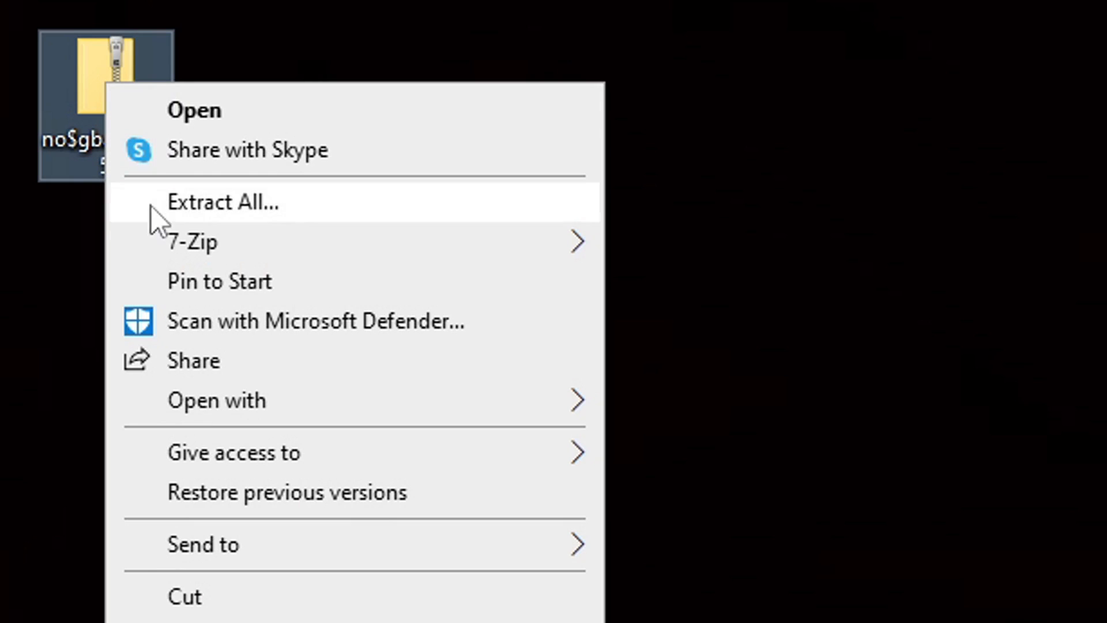
mouse_move(191, 242)
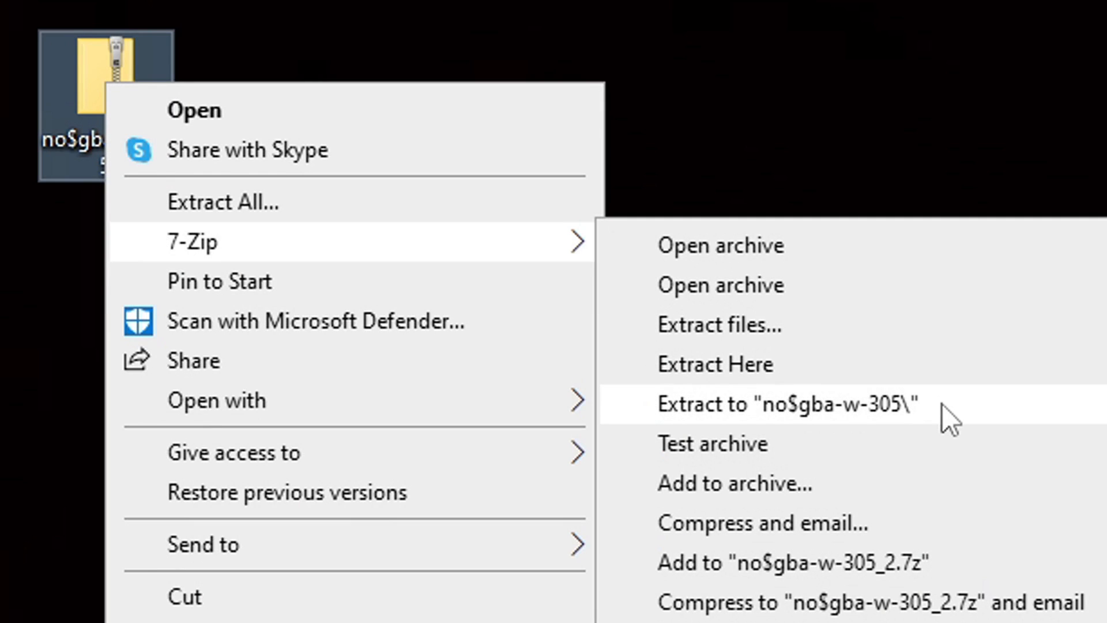
left_click(786, 405)
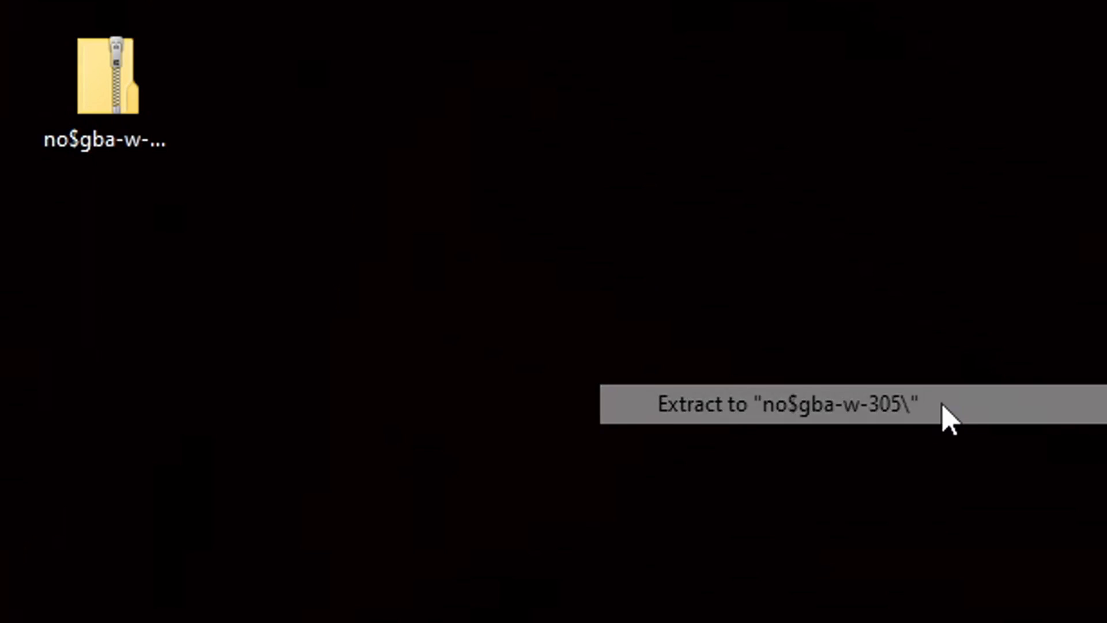
left_click(783, 405)
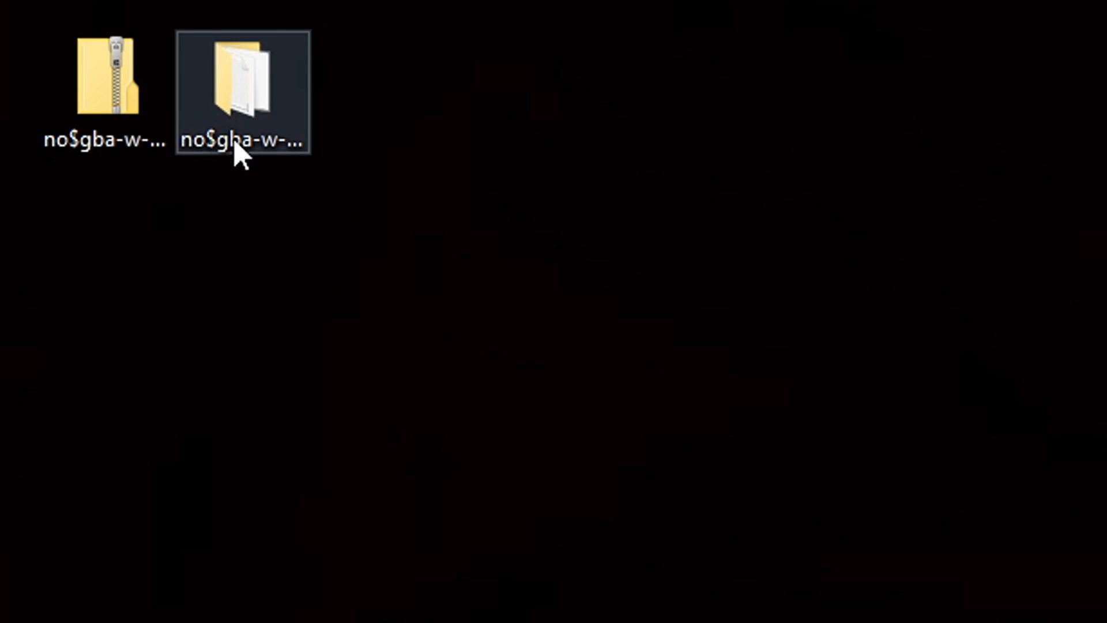
Step: Delete the zip archive and open the no$gba-w-305 folder
left_click(104, 92)
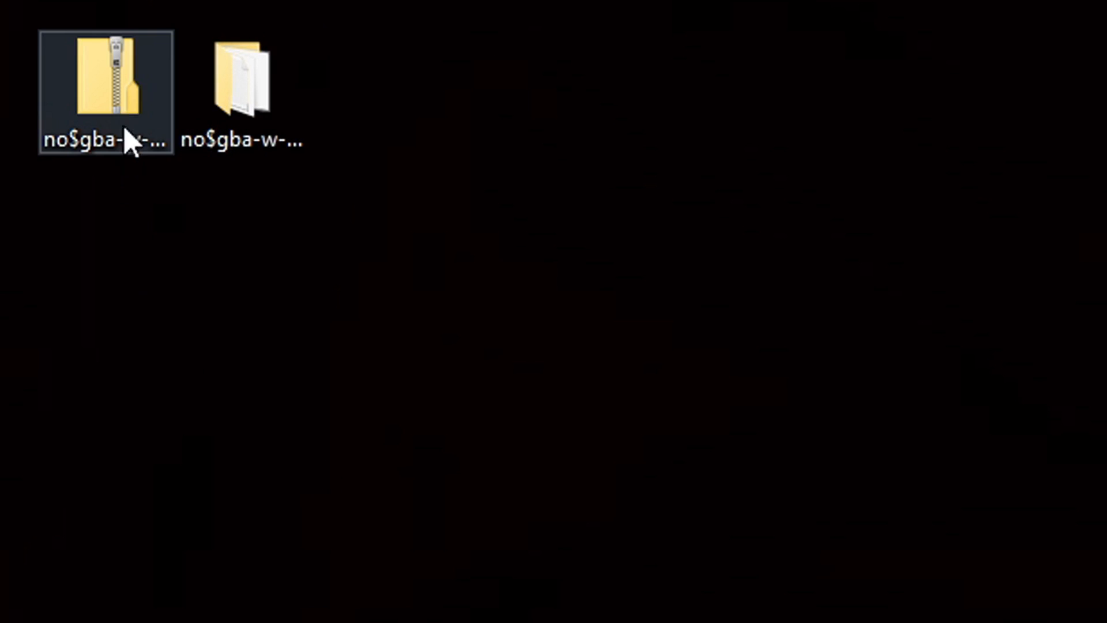
right_click(106, 92)
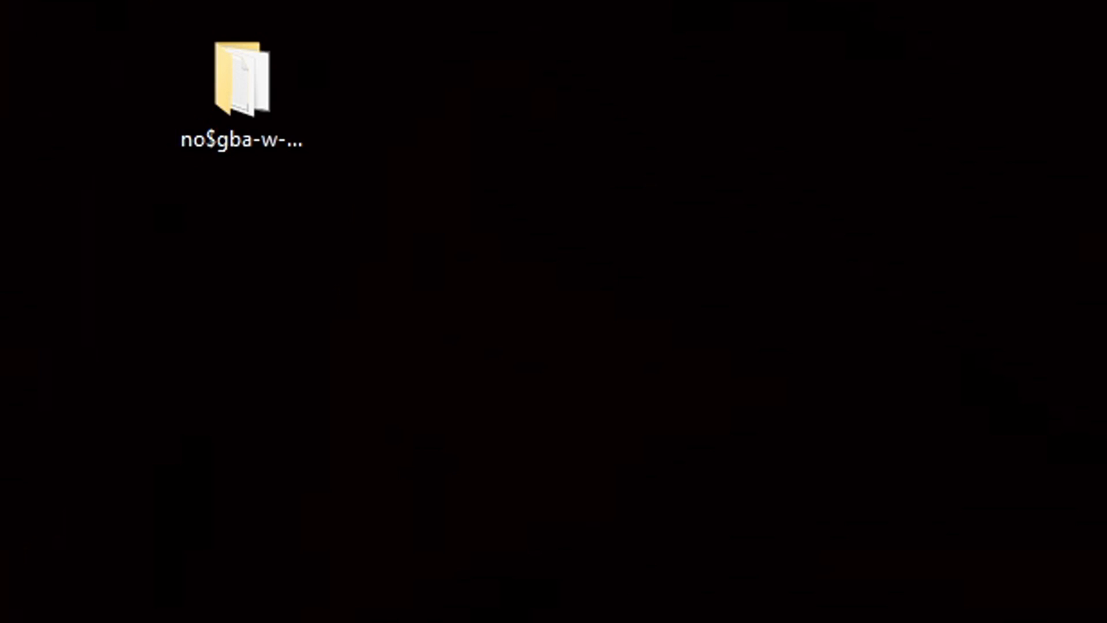
double_click(240, 78)
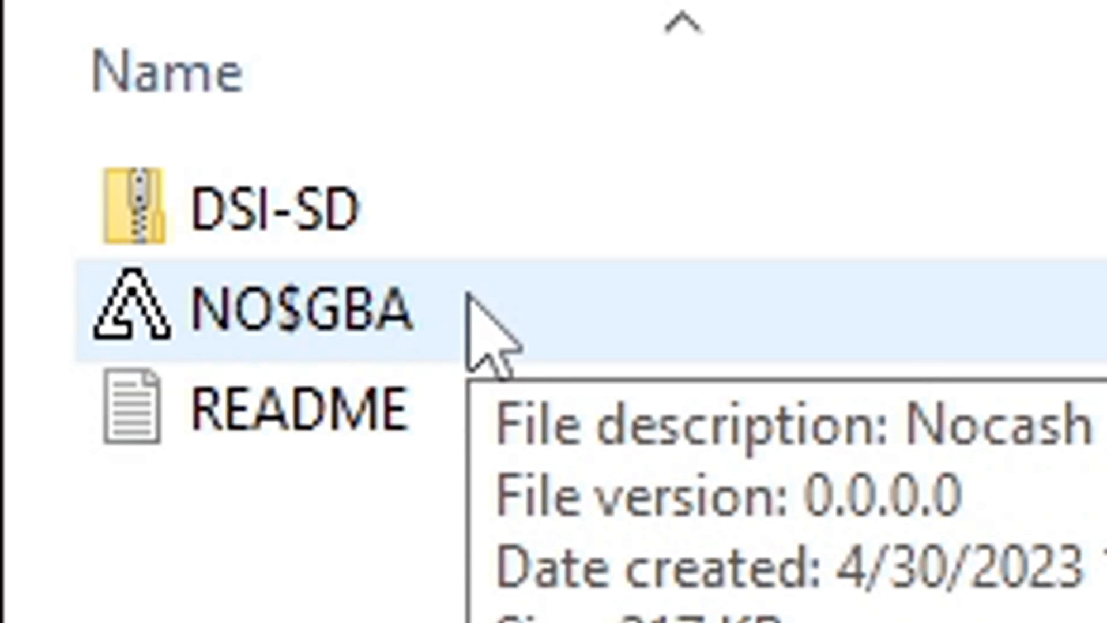
Step: Run NO$GBA.exe from the no$gba-w-305 folder
double_click(282, 314)
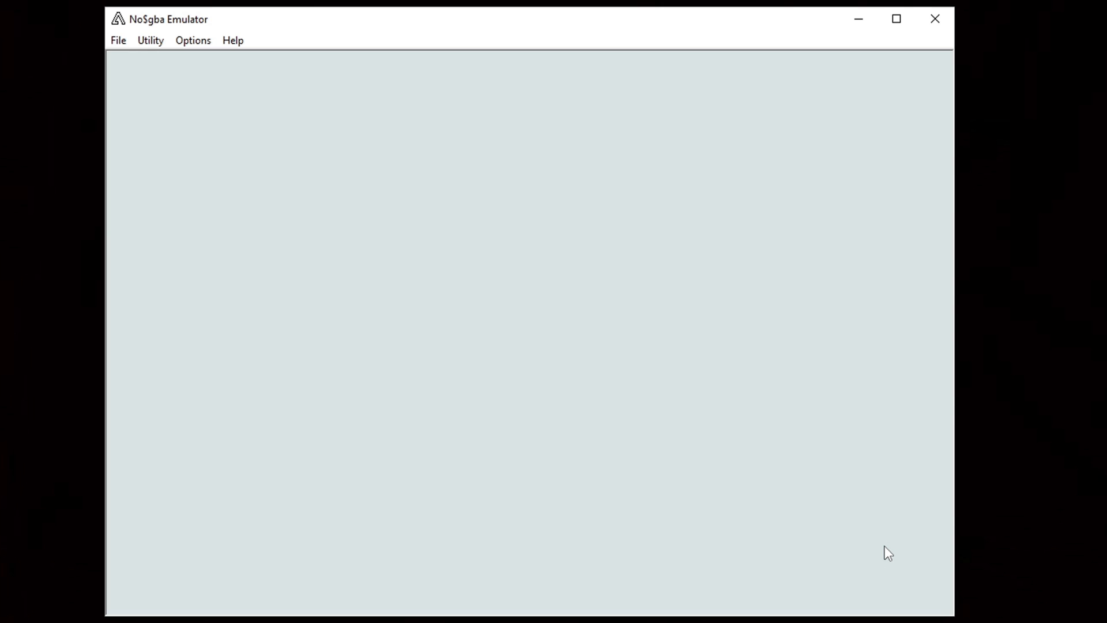
mouse_move(878, 549)
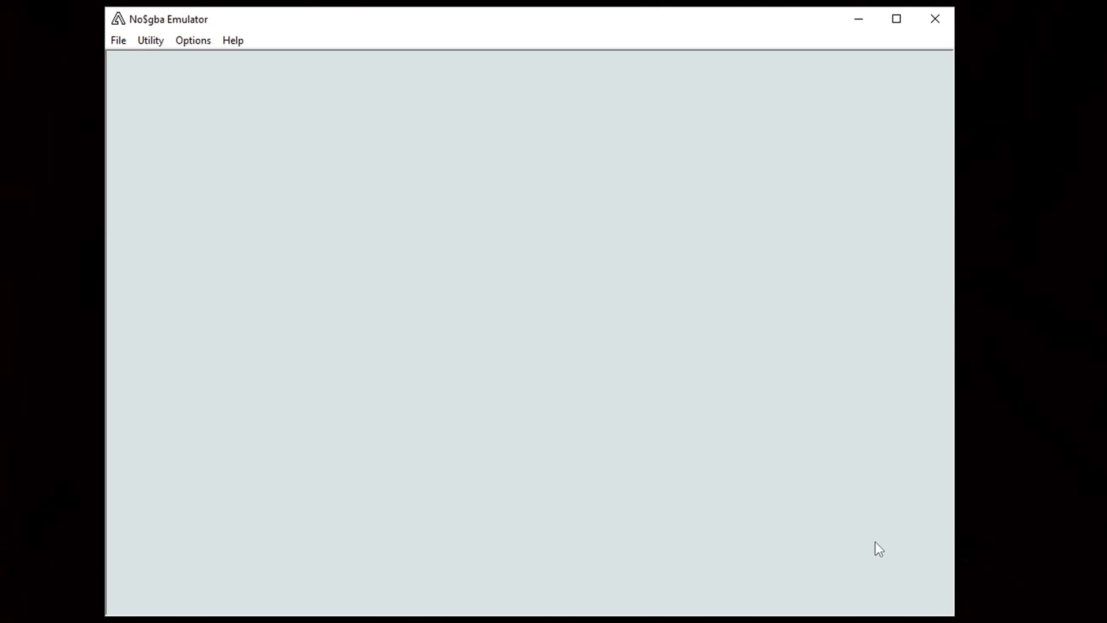
Step: Review the Emulation and Controls tabs of Options > Emulation Setup, leaving defaults unchanged
left_click(192, 40)
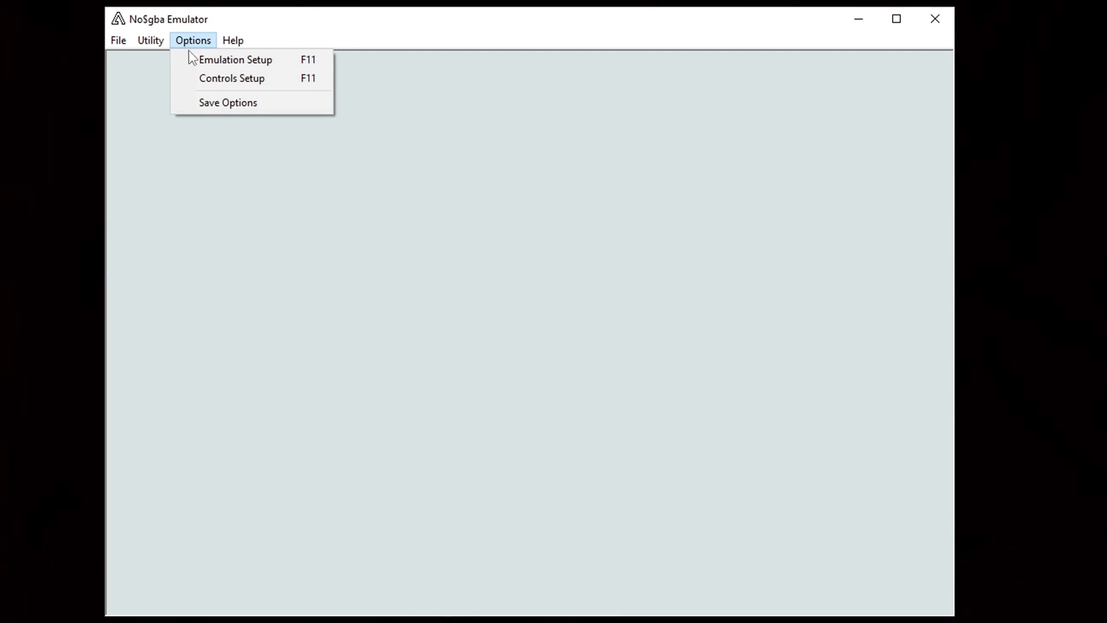
left_click(236, 59)
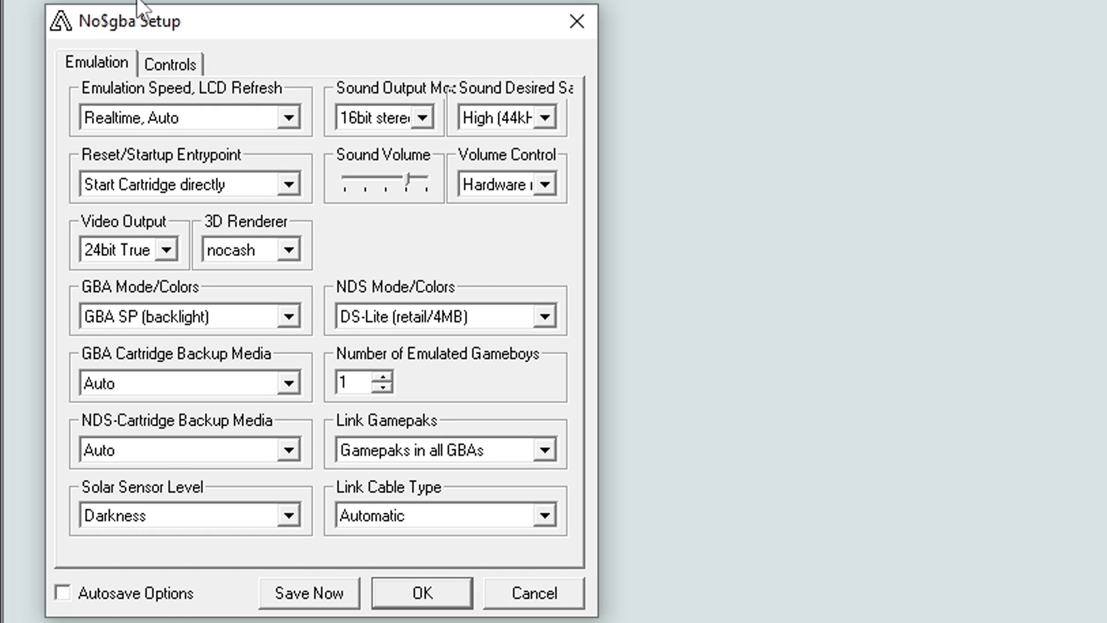
mouse_move(190, 79)
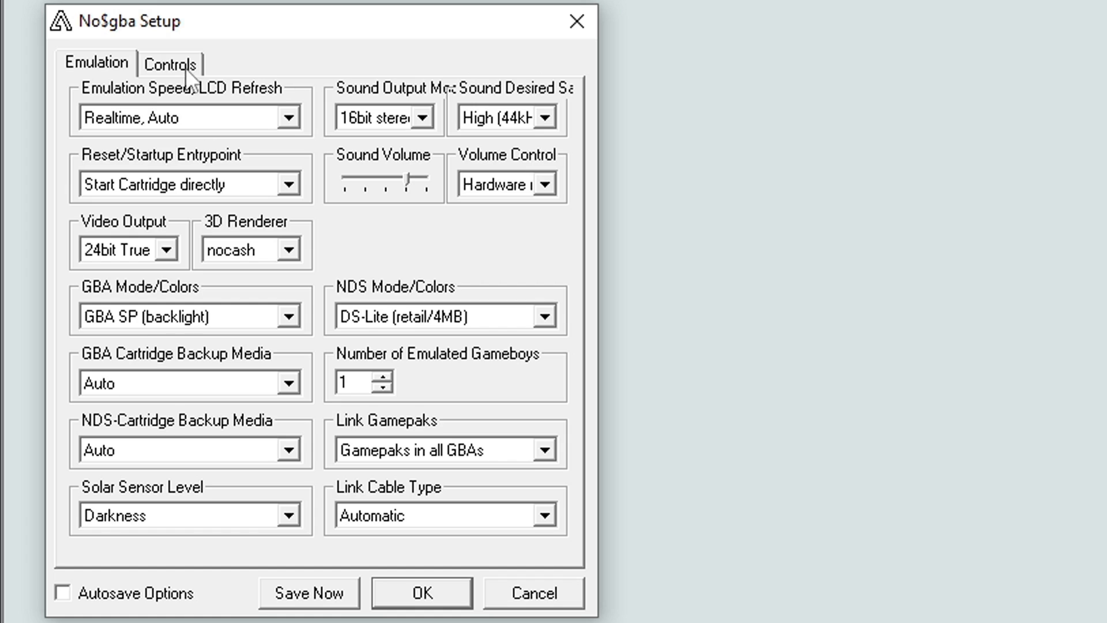
left_click(169, 62)
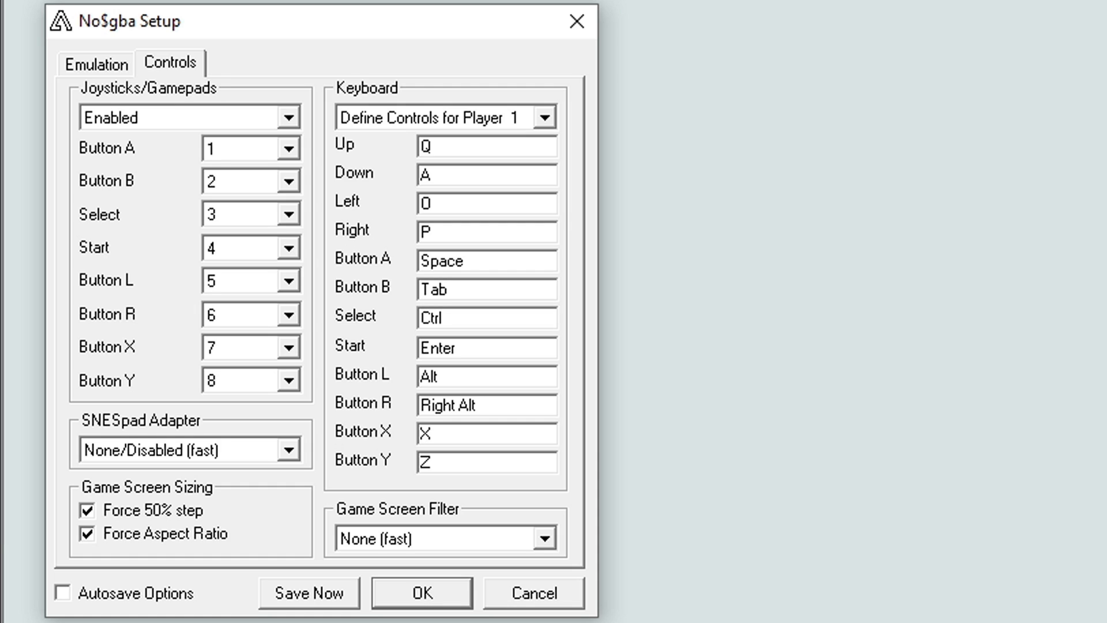
left_click(97, 64)
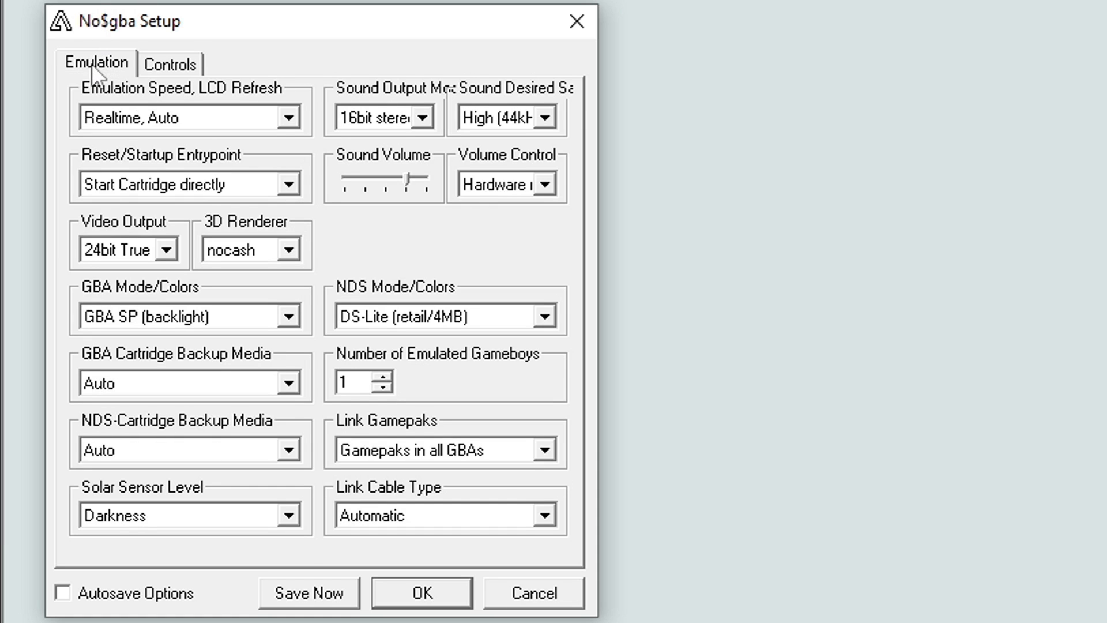
left_click(169, 63)
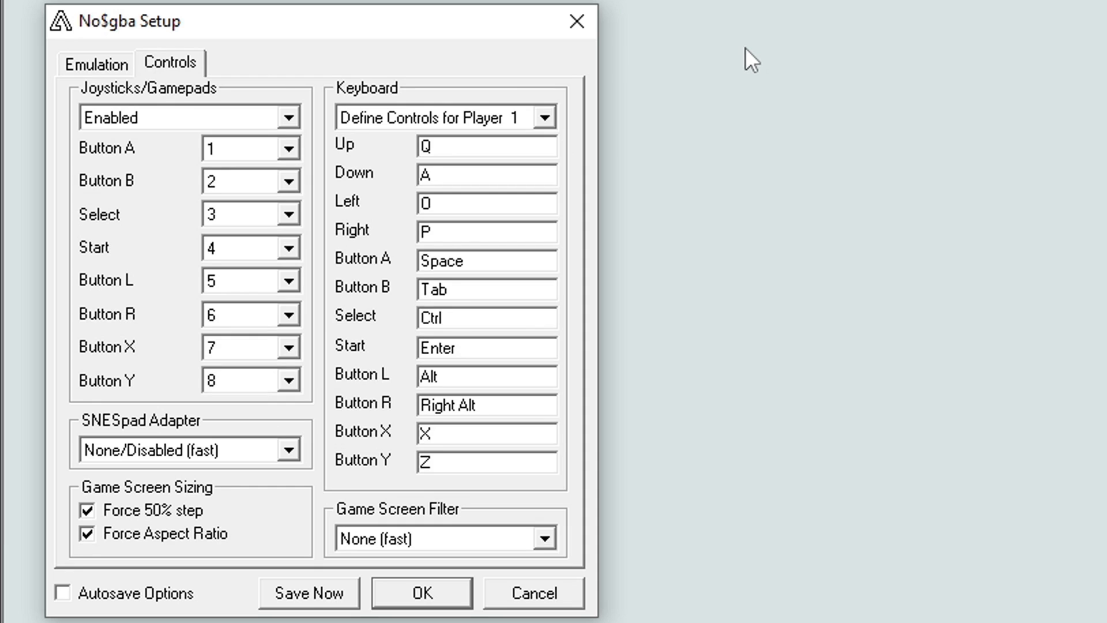
mouse_move(678, 246)
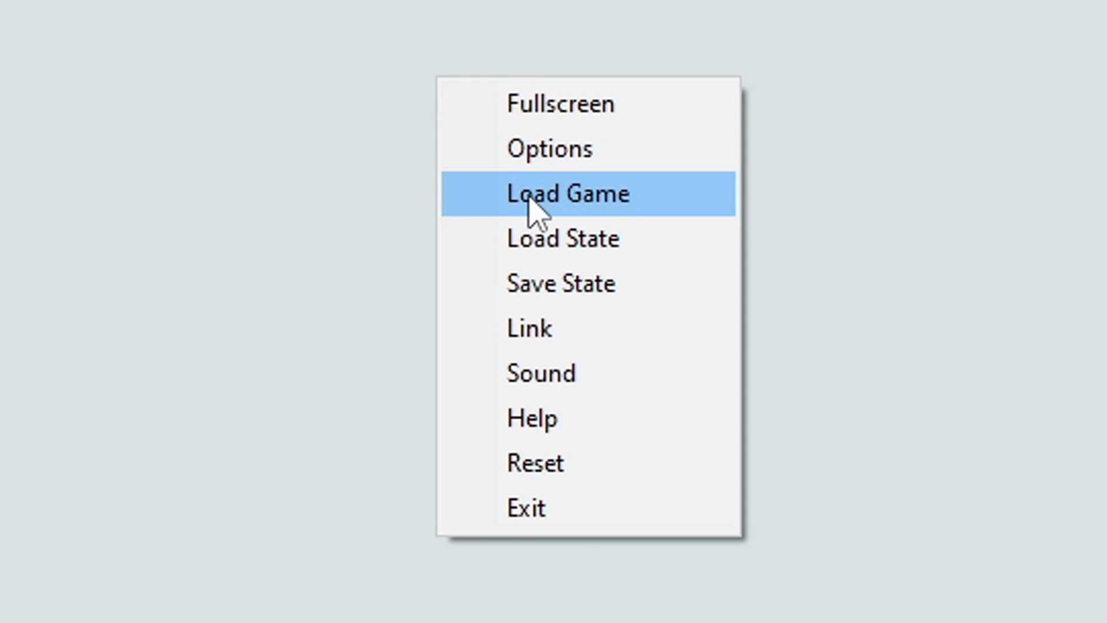
Step: Load Mega Man Zero 2 (USA).gba through Load Game to its title screen
left_click(567, 193)
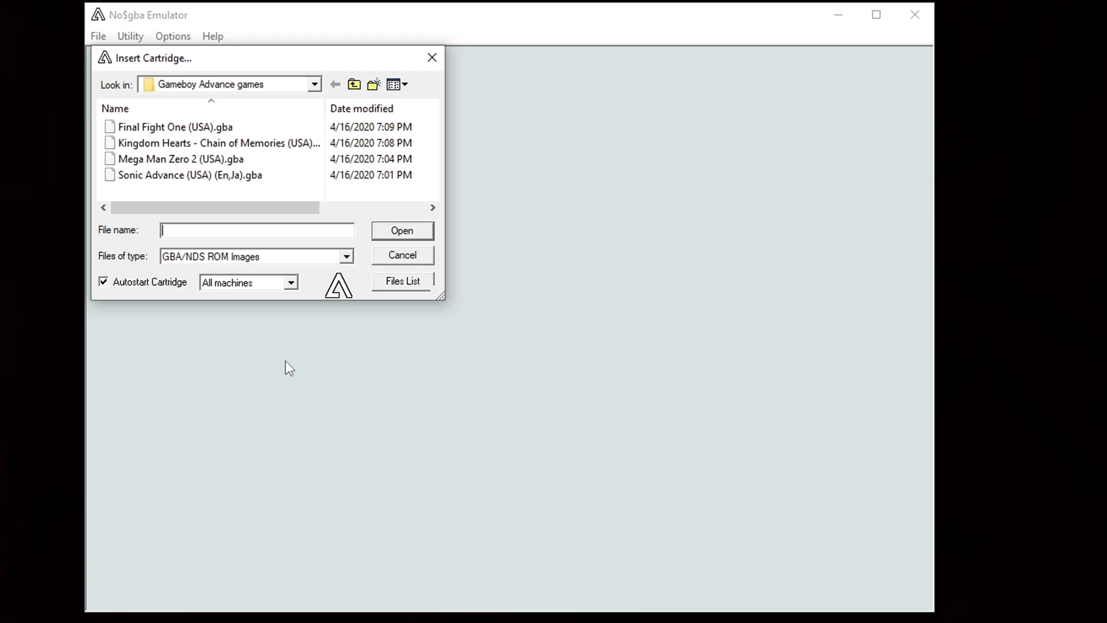
mouse_move(156, 336)
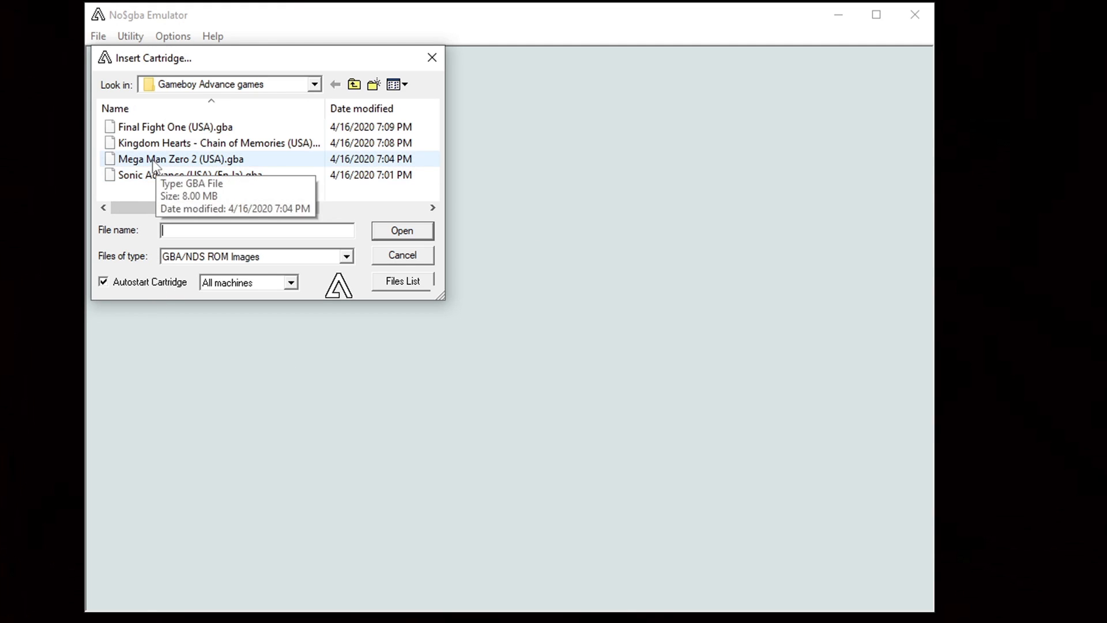
double_click(179, 158)
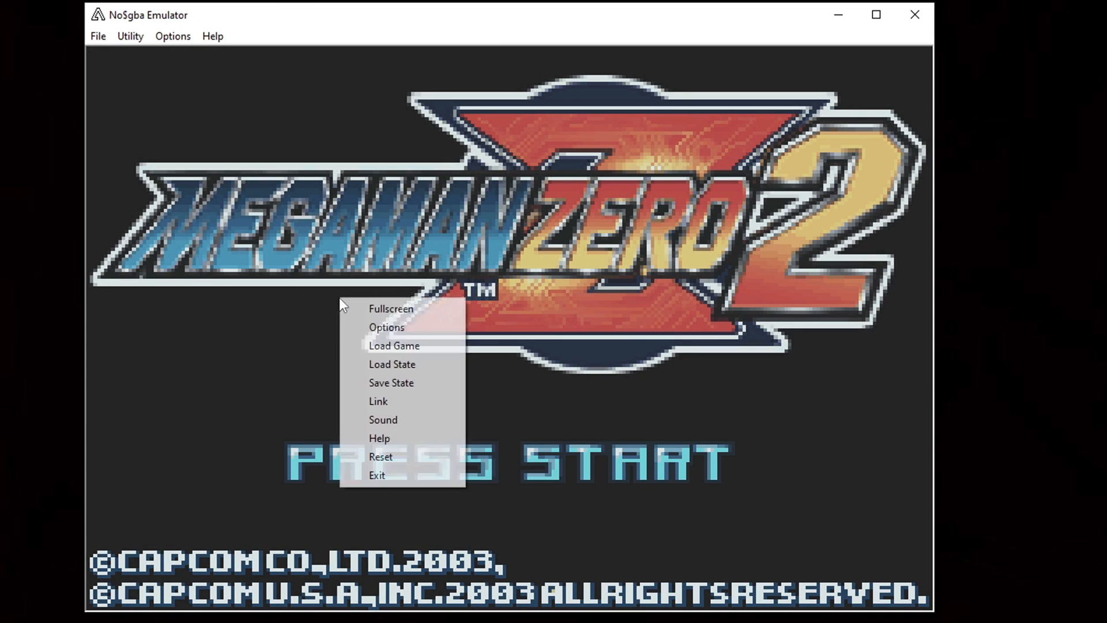
Step: Load the Pokemon Black Version .nds file from the Games folder and play its intro
left_click(394, 345)
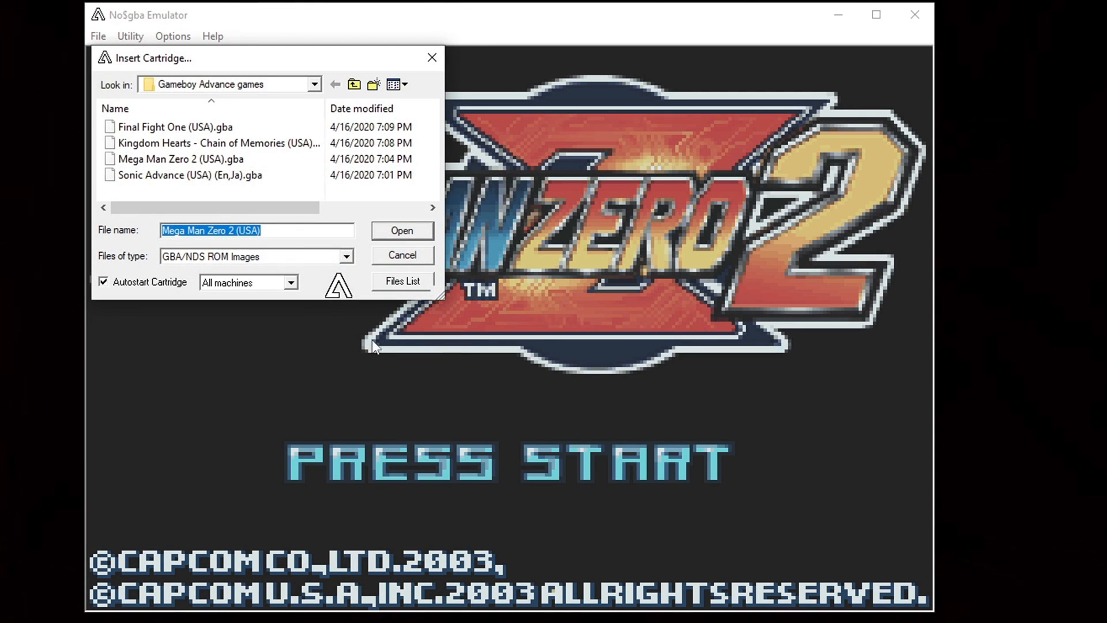
left_click(313, 84)
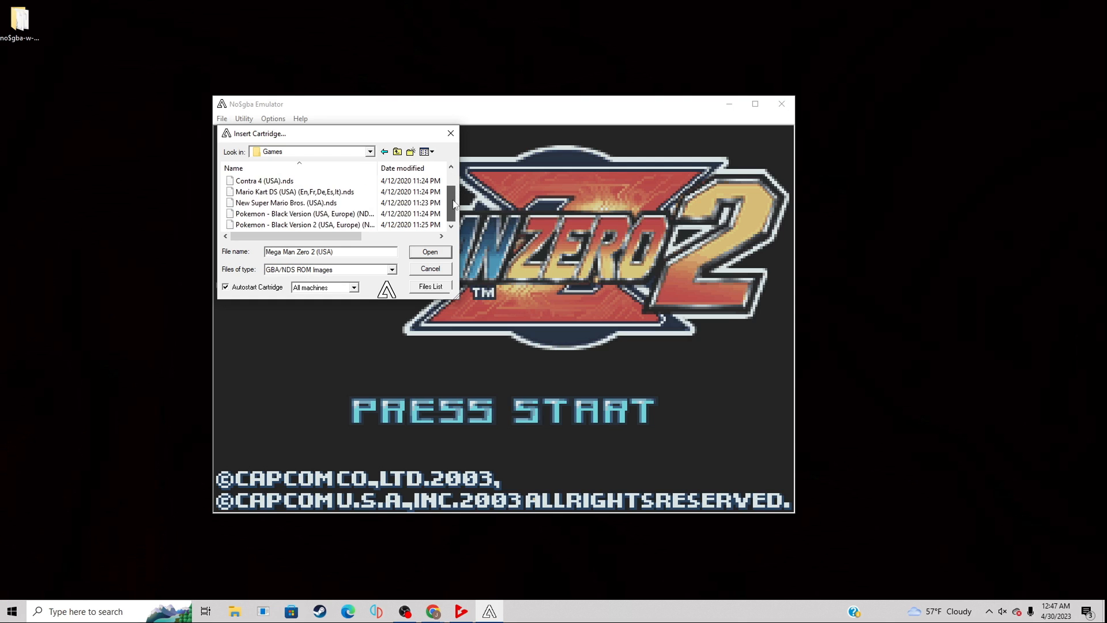
left_click(302, 213)
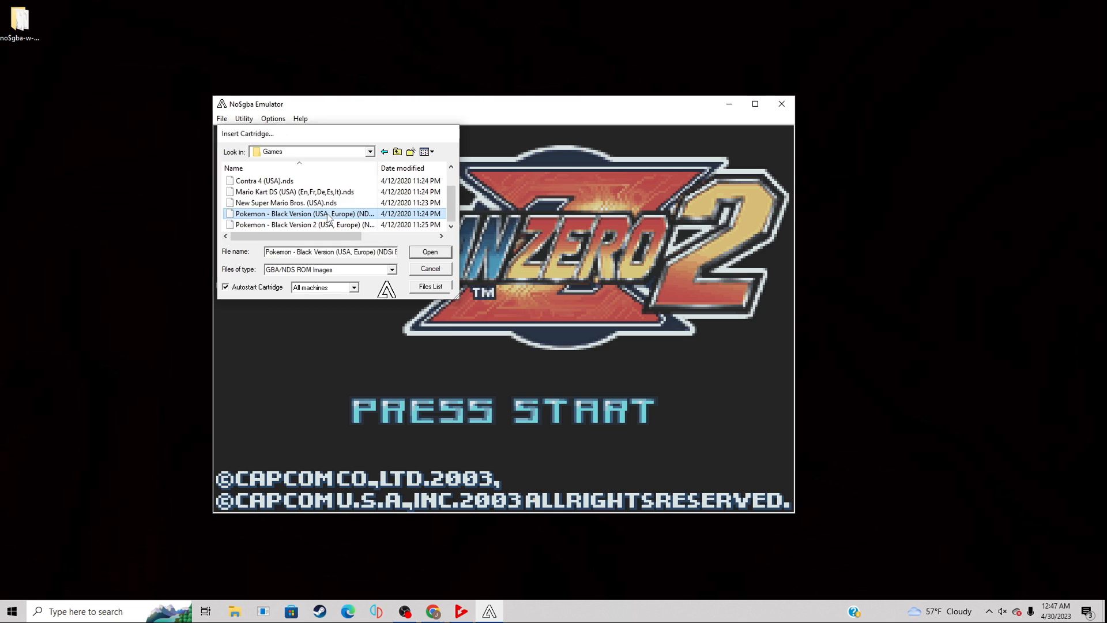
left_click(429, 252)
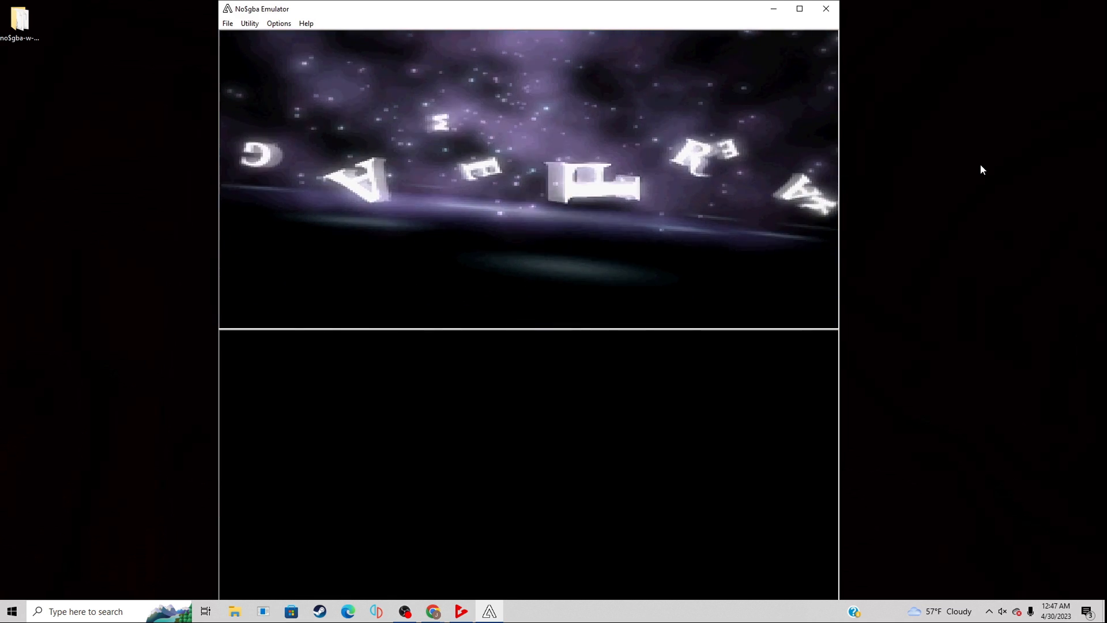
left_click(228, 23)
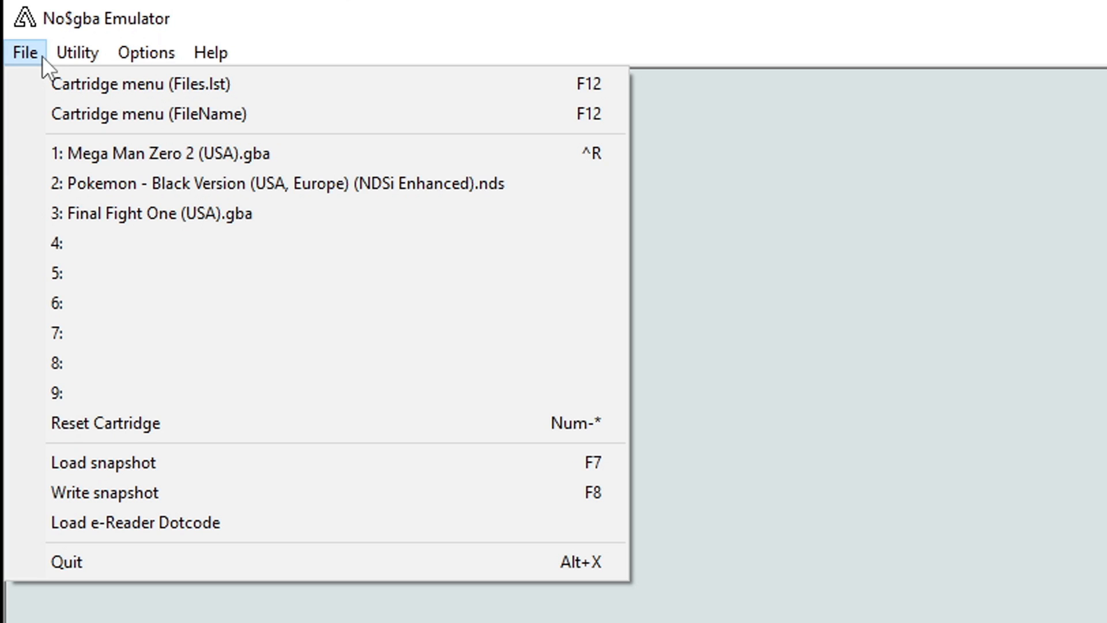
mouse_move(57, 394)
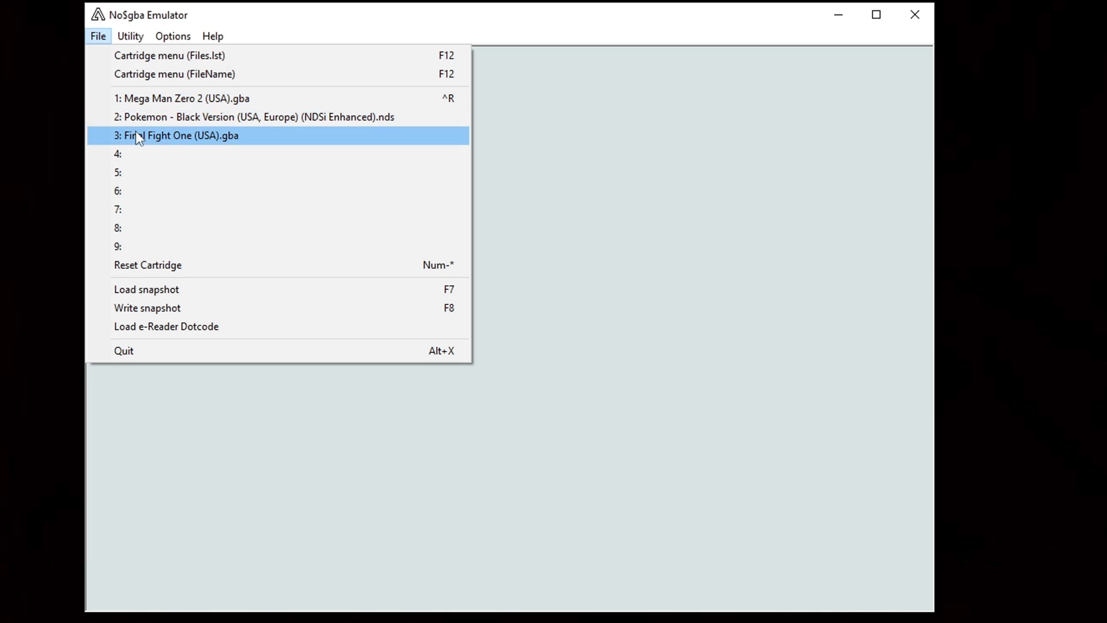
Step: Launch Final Fight One (USA).gba from the File menu's recent-cartridge list
left_click(176, 134)
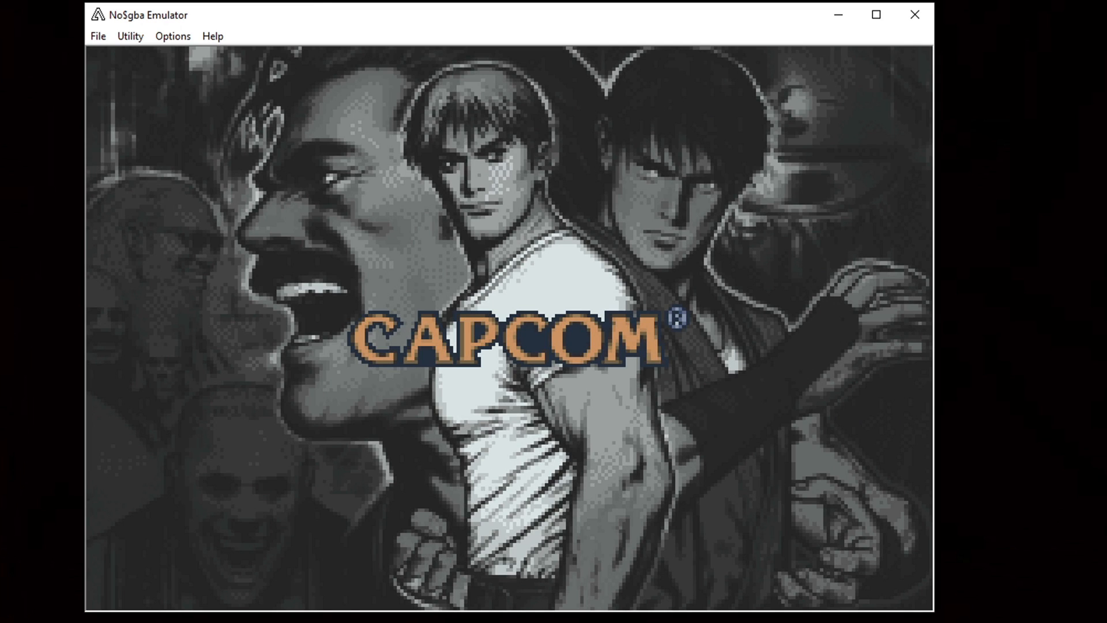
Step: Switch Final Fight One to fullscreen via the game screen's right-click menu
right_click(503, 318)
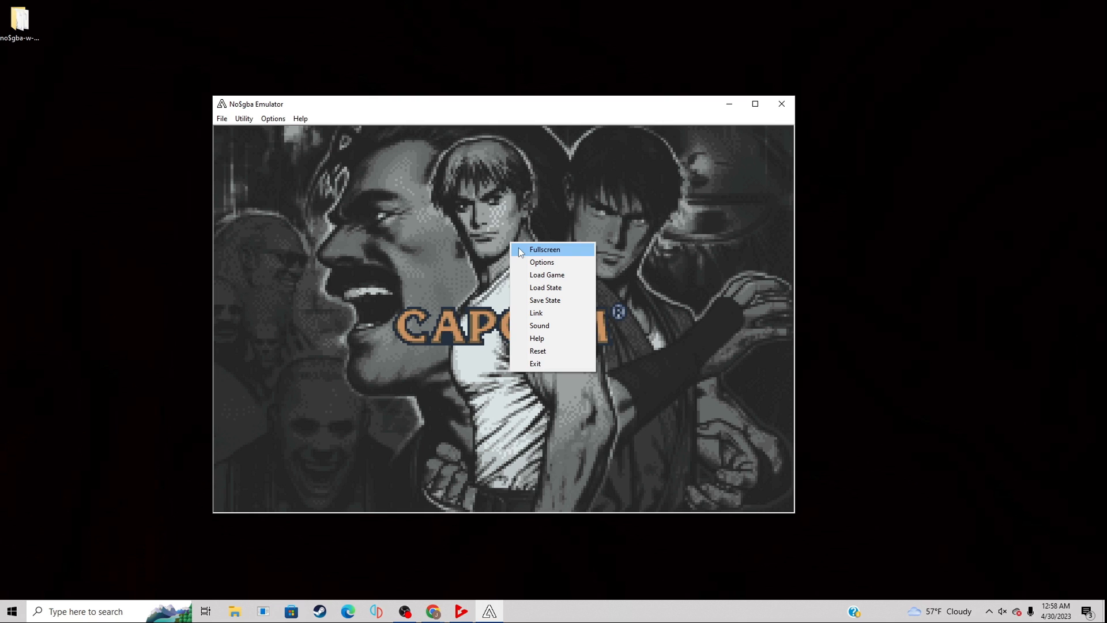
left_click(543, 249)
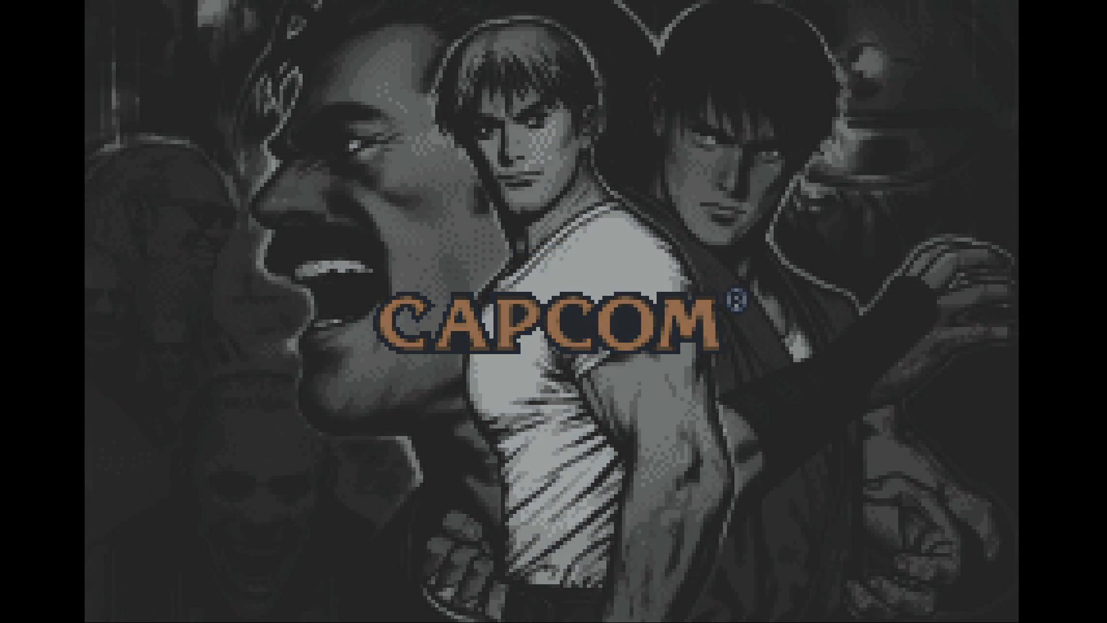